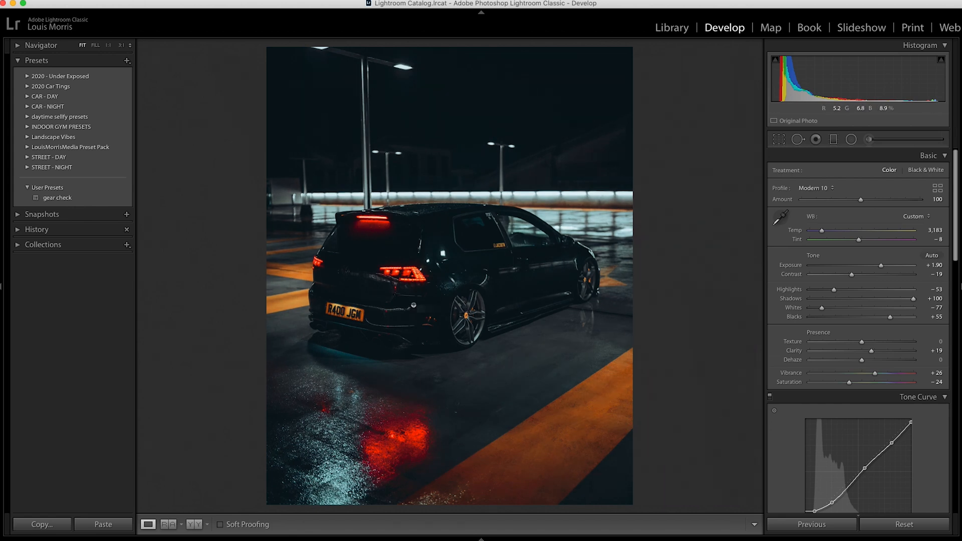
Reset the car park photo's edits so Basic settings and tone curve return to defaults
click(904, 524)
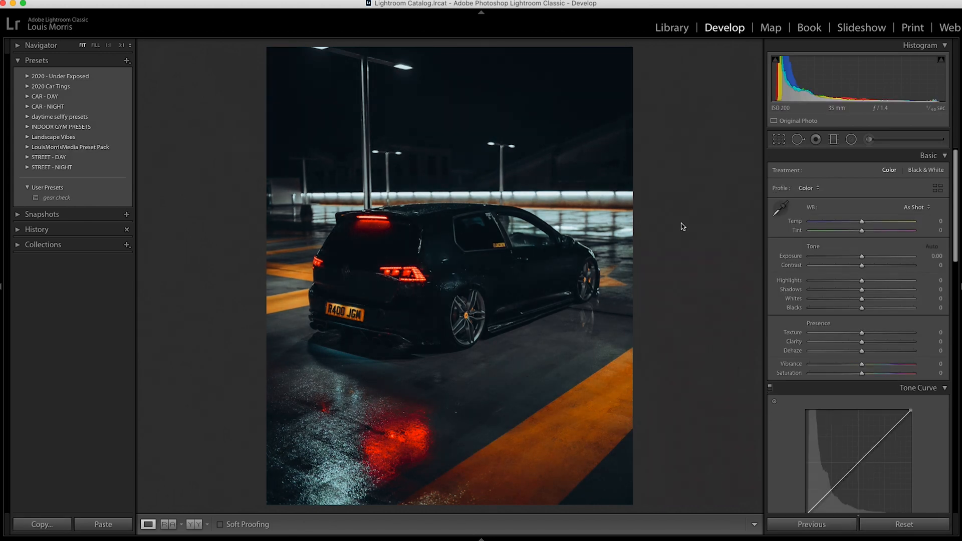